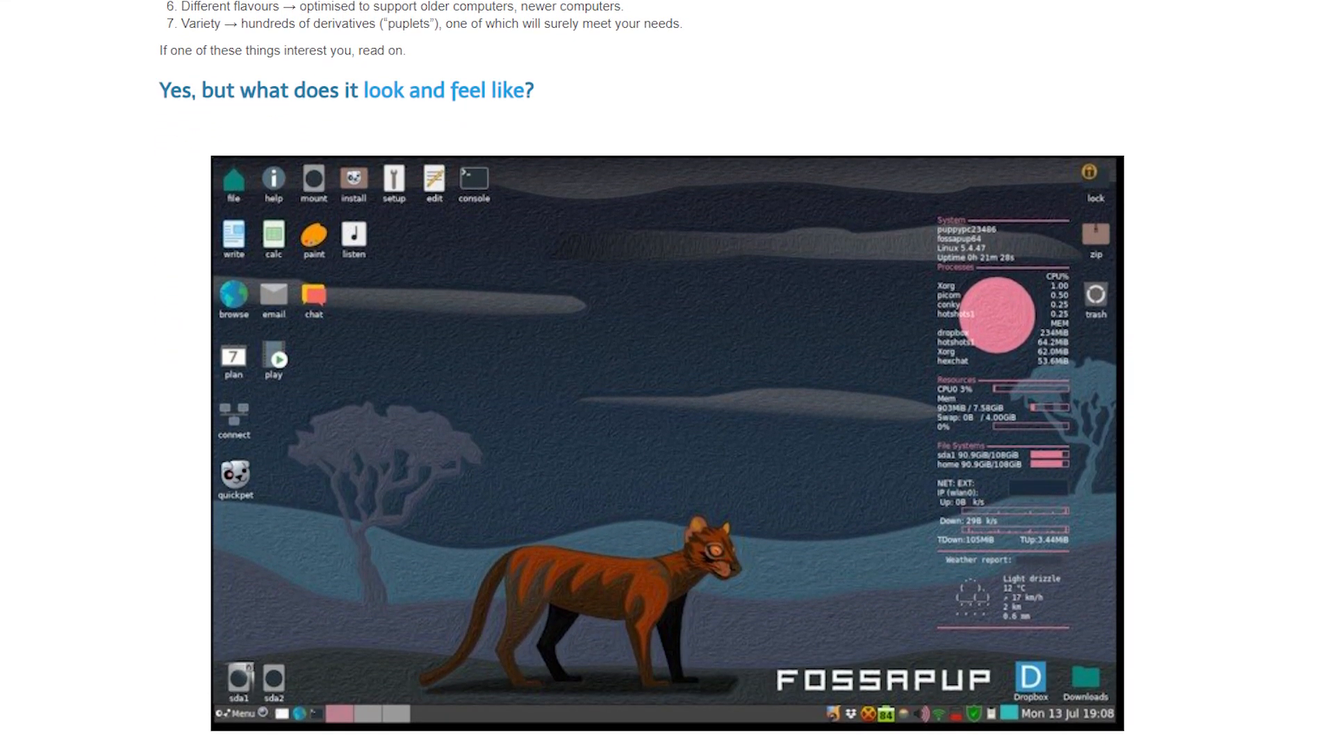
pyautogui.scroll(-3)
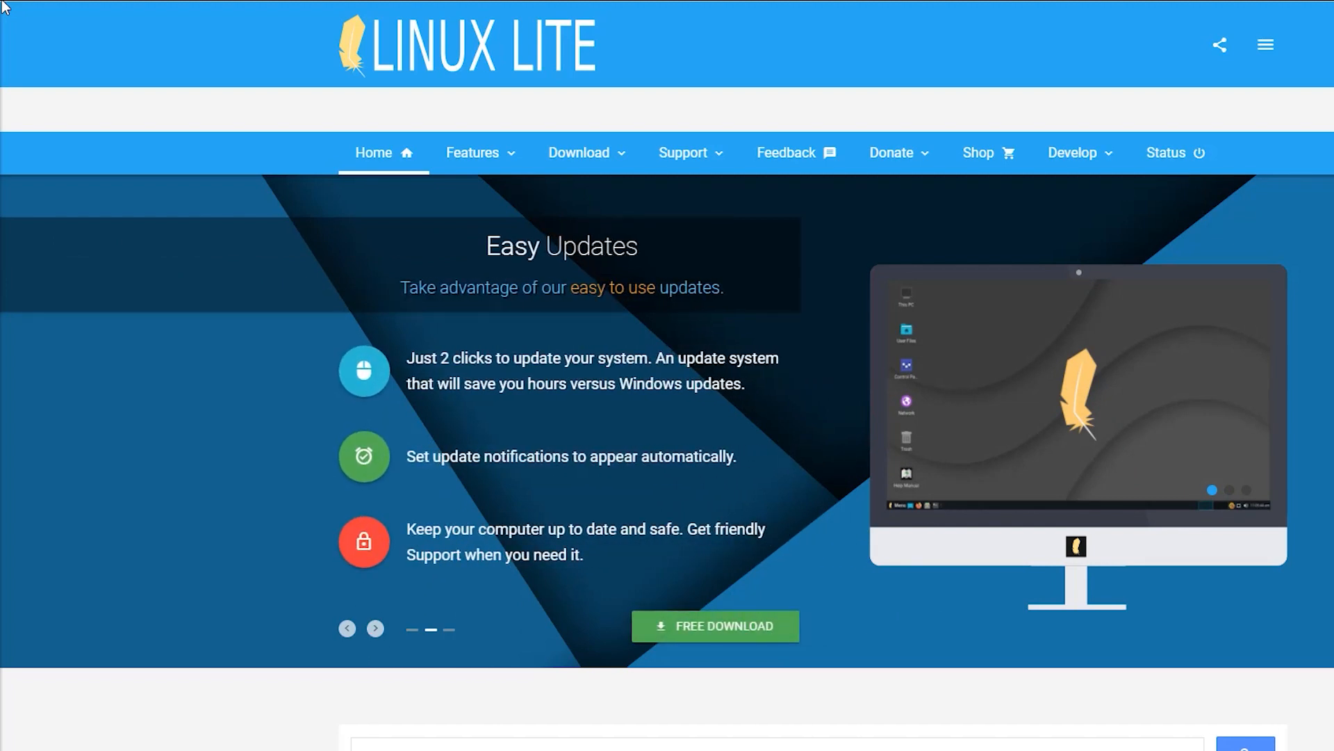
pyautogui.scroll(-3)
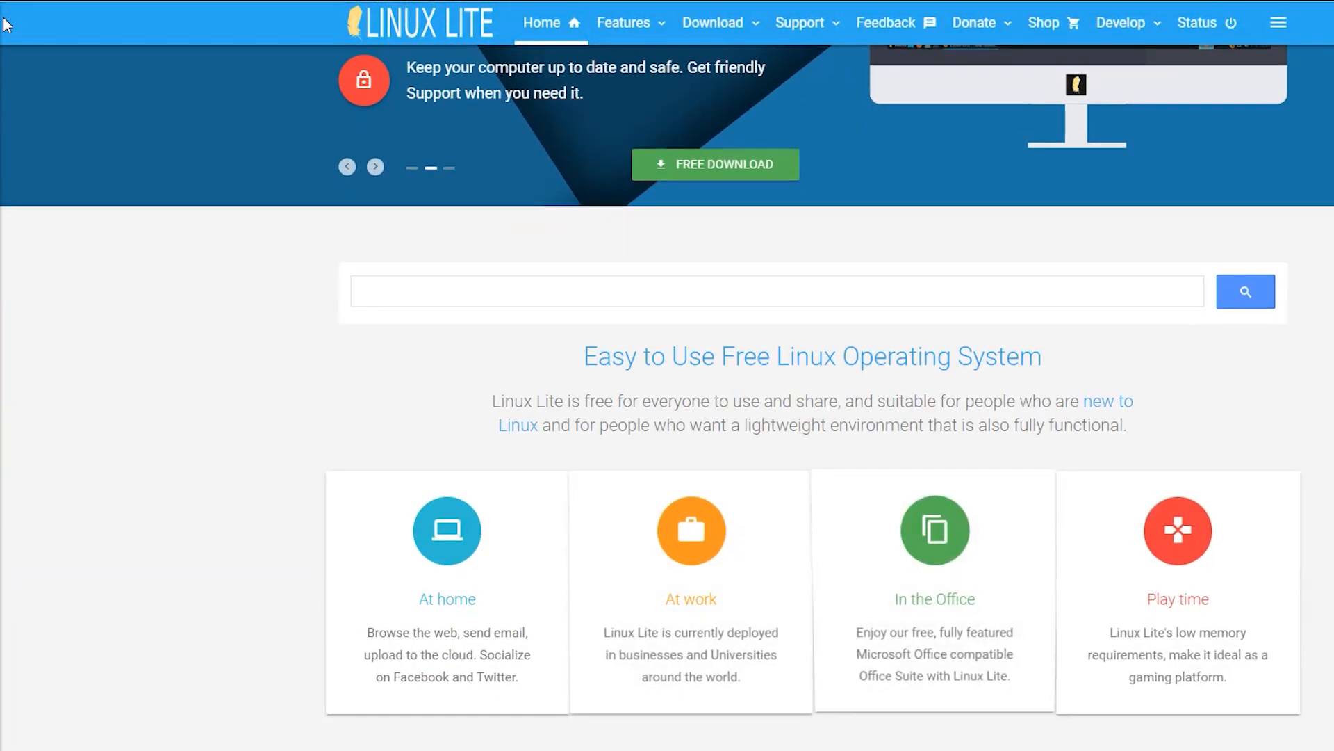